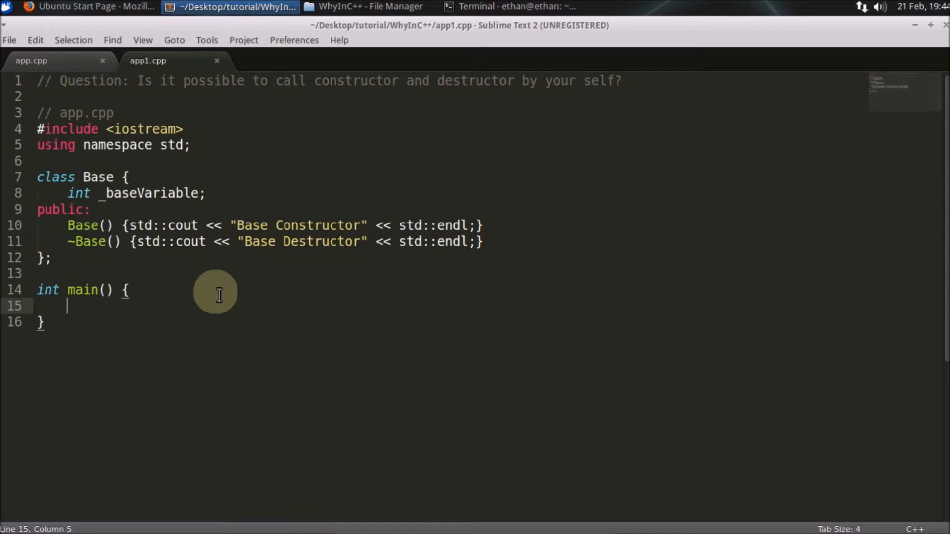
mouse_move(271, 134)
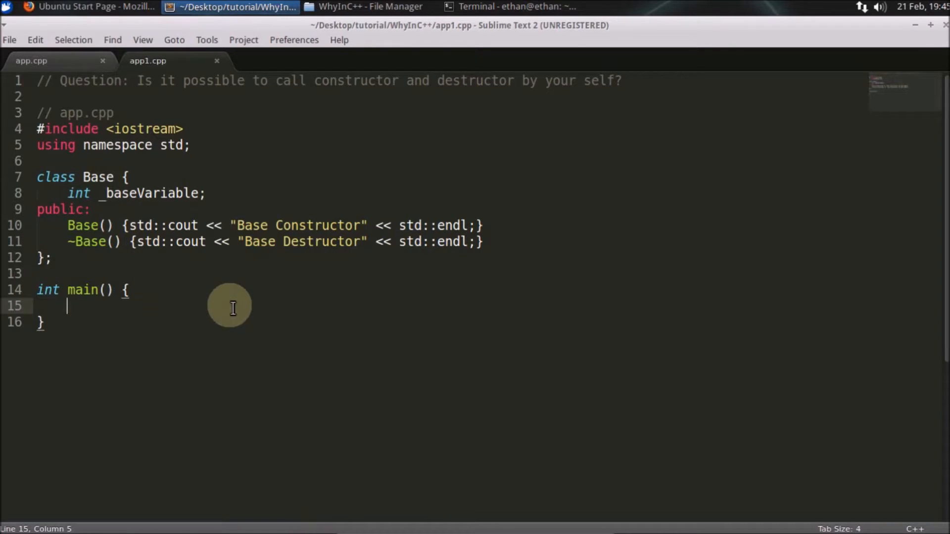
Add the statement Base(); to main, then highlight the Base constructor and destructor names.
text(Base();)
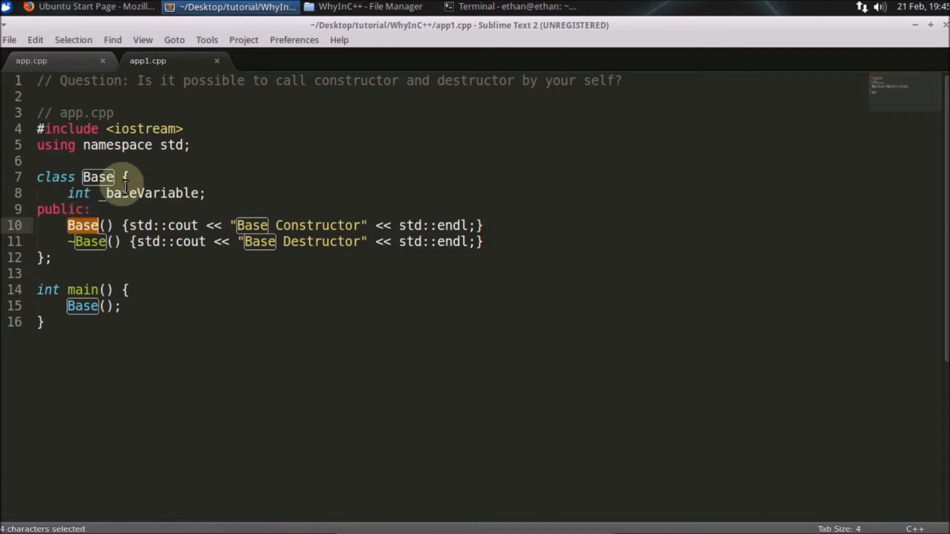
click(78, 225)
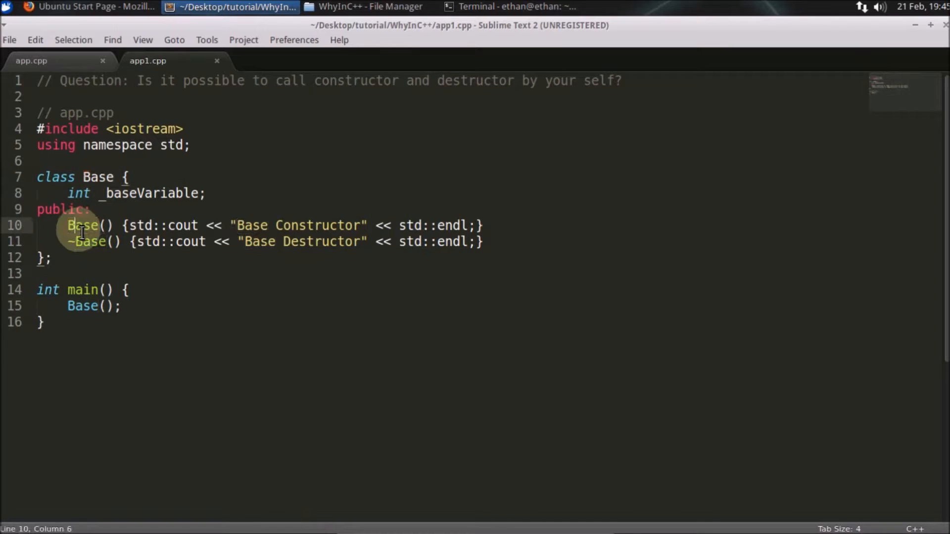
double_click(83, 225)
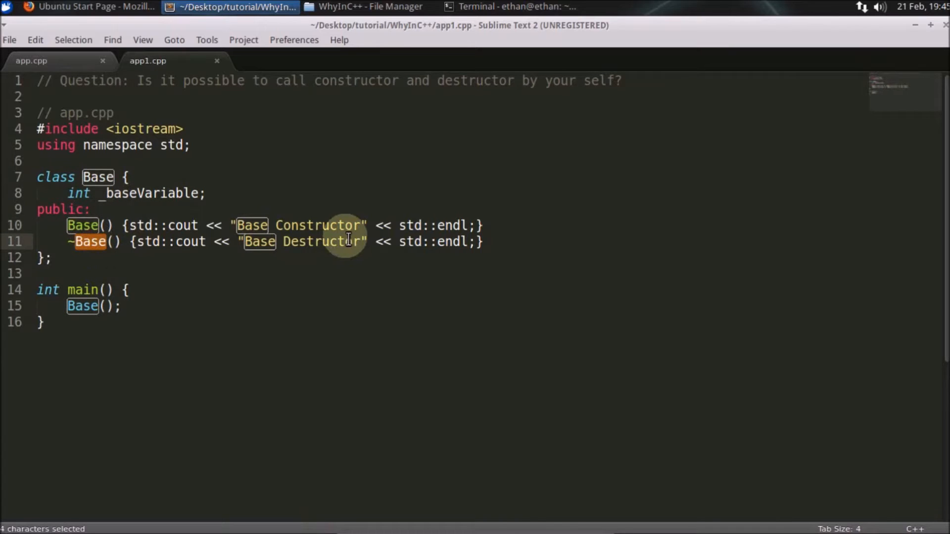
mouse_move(167, 312)
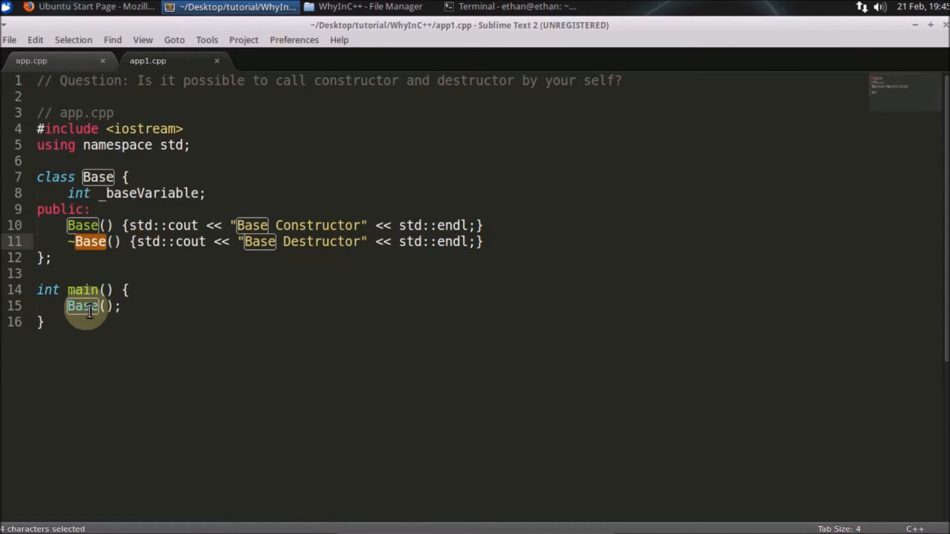
In Terminal, compile app1.cpp and run ./a.out.
click(516, 7)
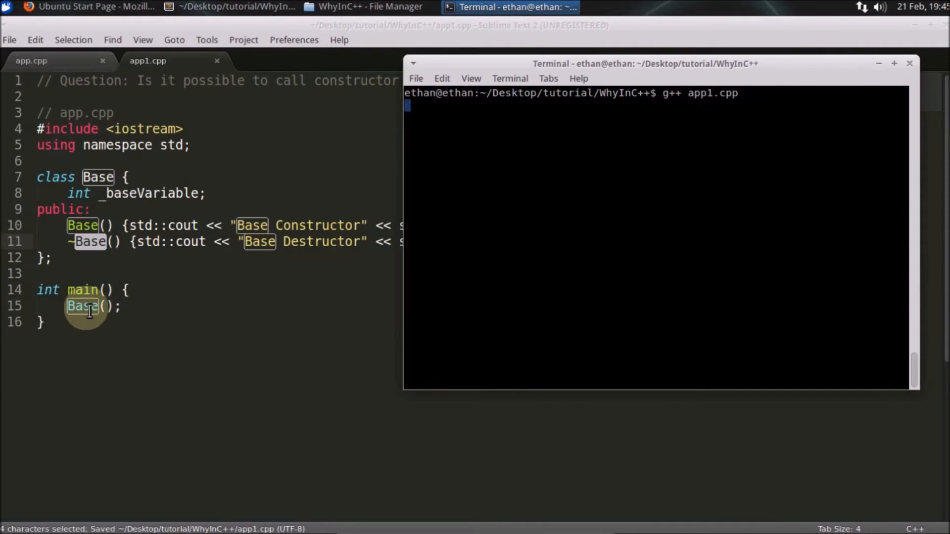
text(./a.out)
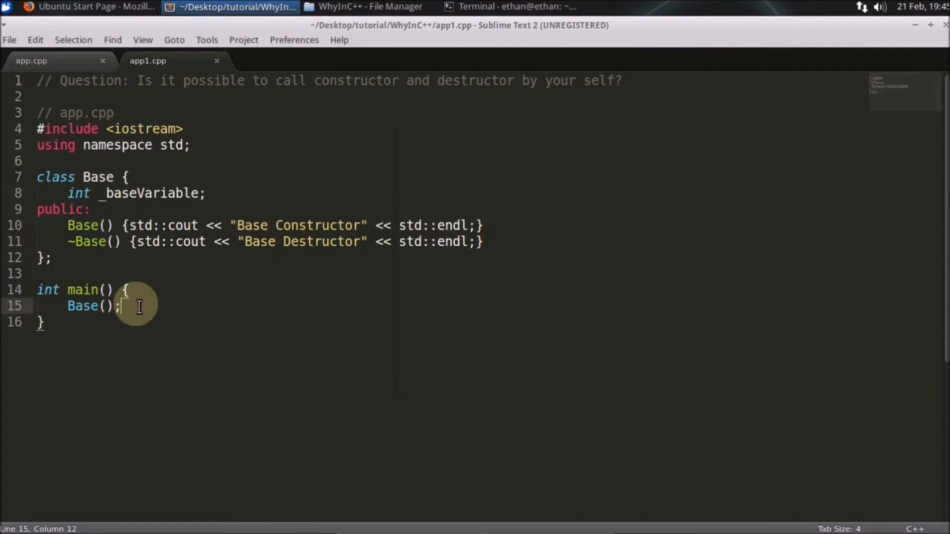
Extend line 15 to Base().~Base(); so the temporary's destructor is called explicitly.
text(.)
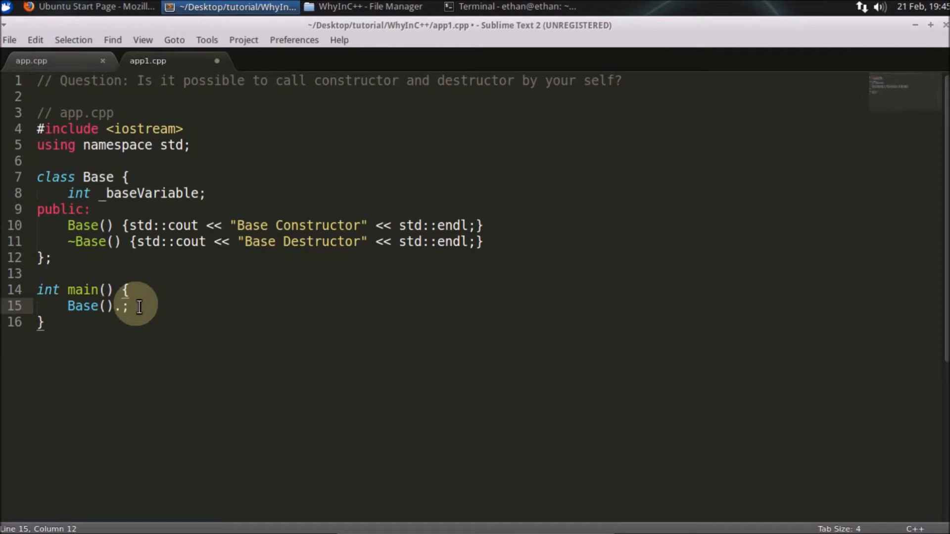
text(~D)
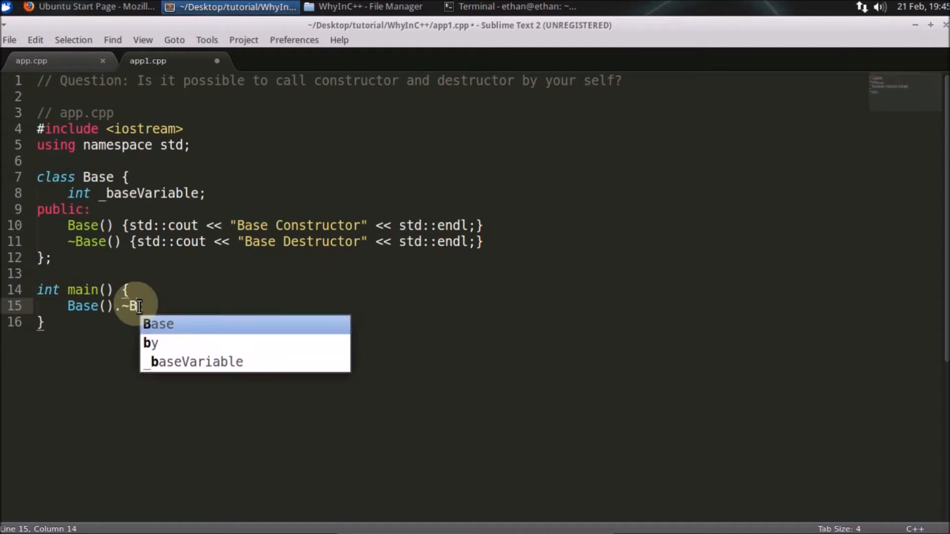
click(515, 7)
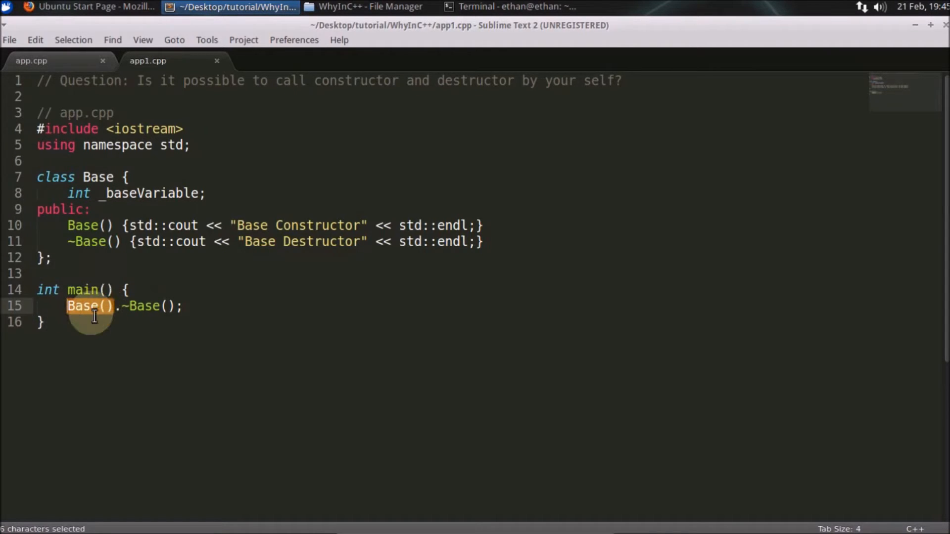
mouse_move(148, 306)
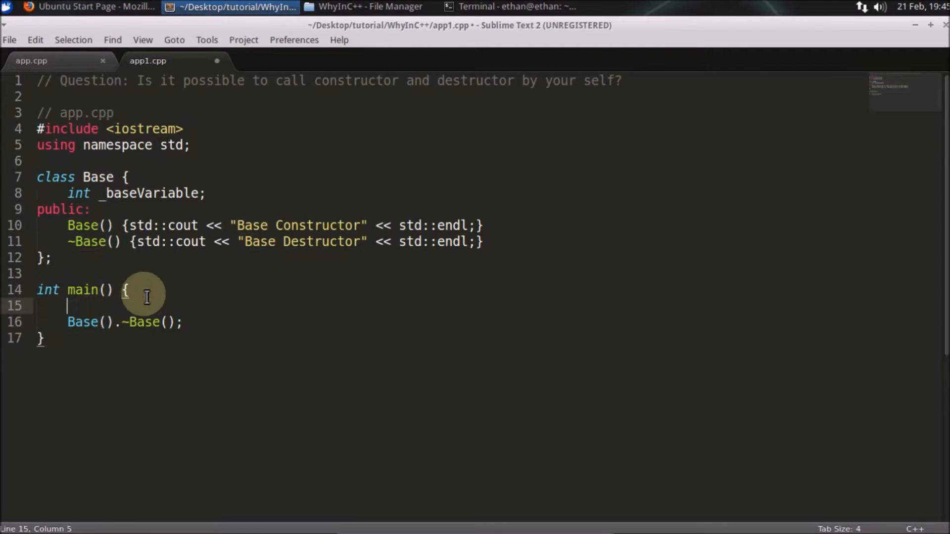
Declare Base obj; and change the destructor call to obj.~Base();.
text(Baes)
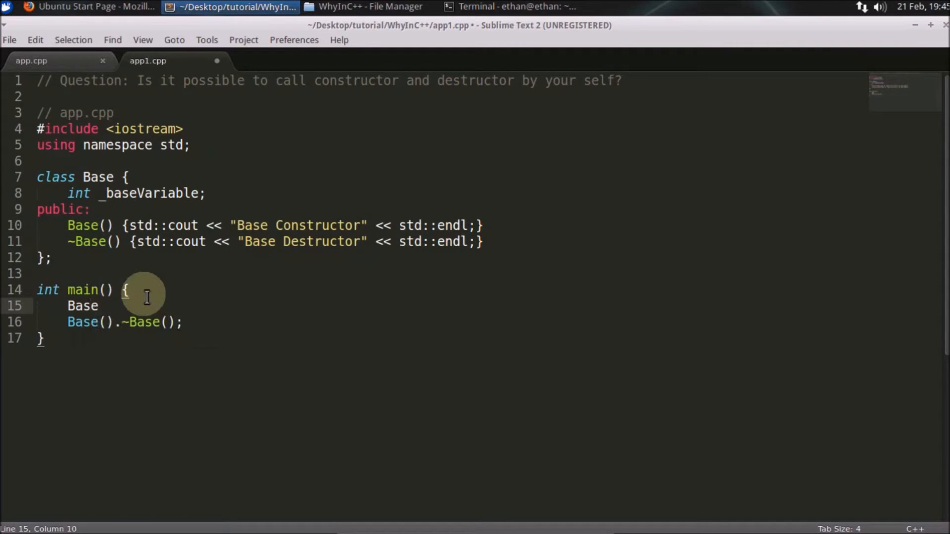
text(obj;)
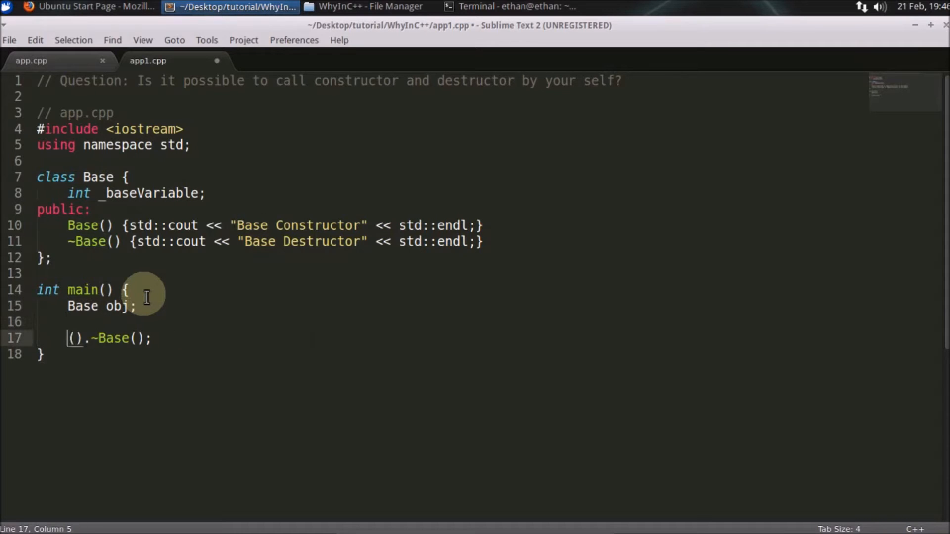
text(obj)
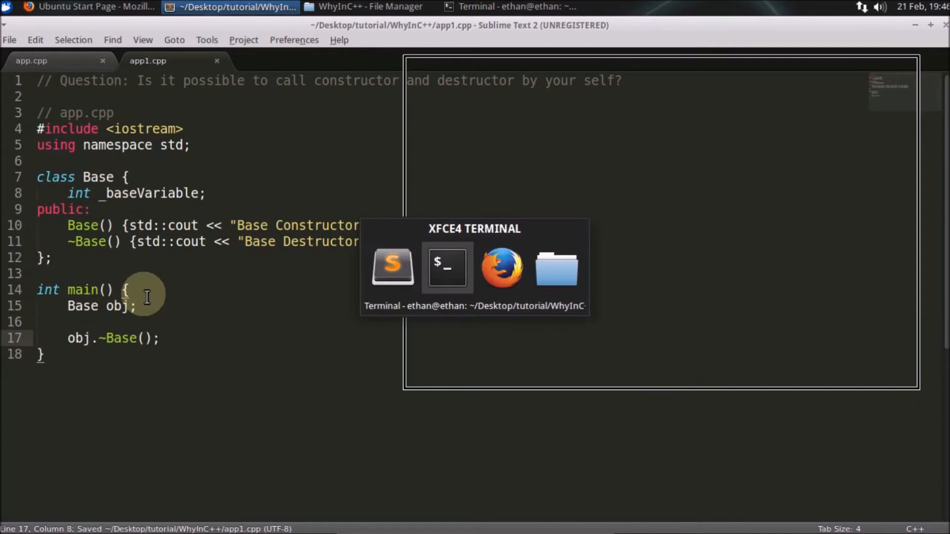
Rebuild and run, confirming one Base Constructor and two Base Destructor lines, then return to the code.
click(475, 267)
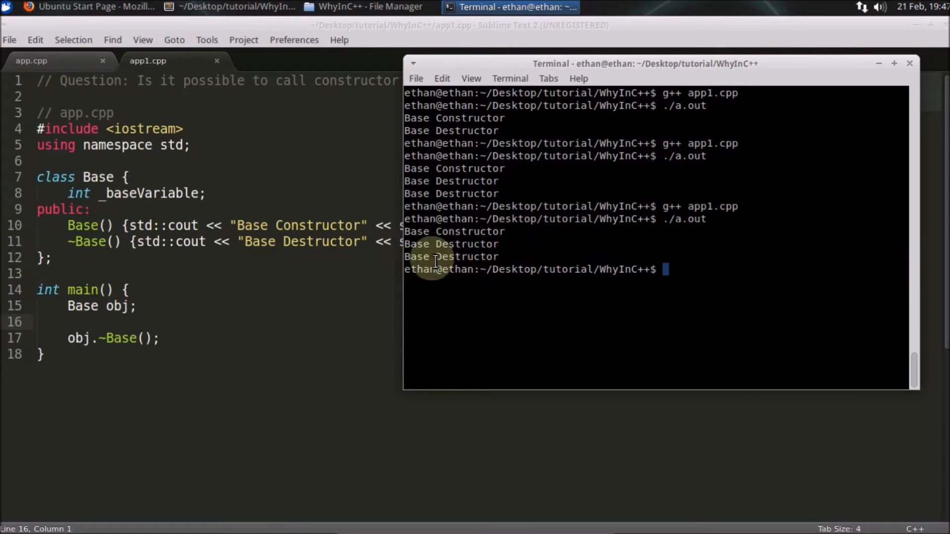
click(236, 7)
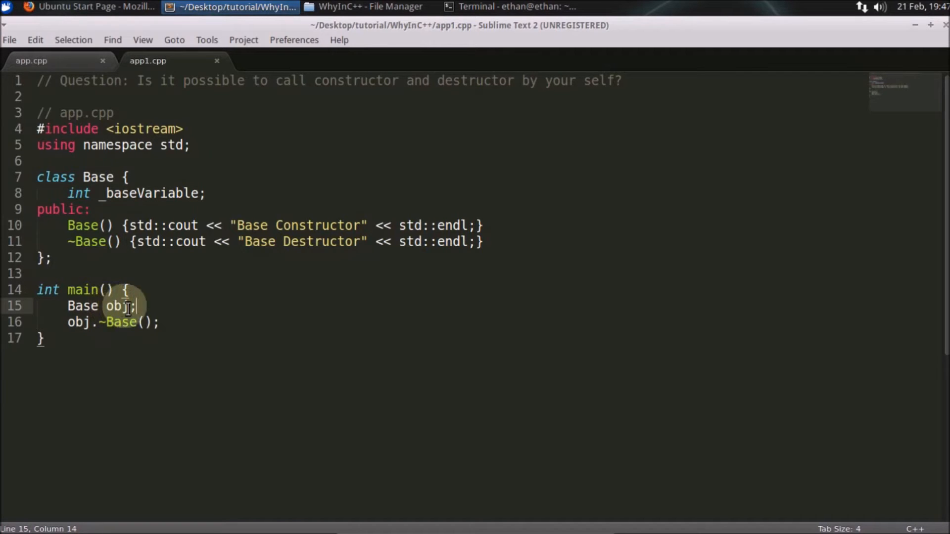
mouse_move(168, 322)
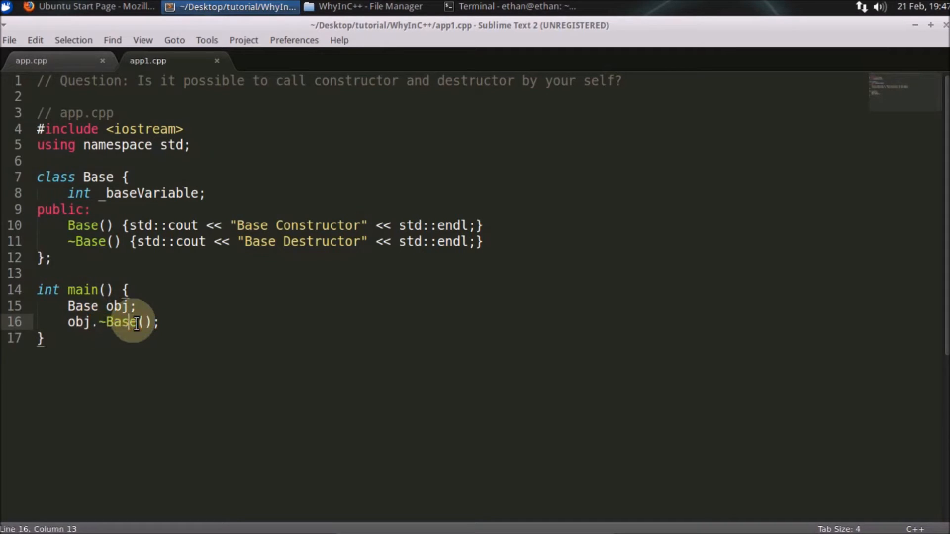
double_click(119, 321)
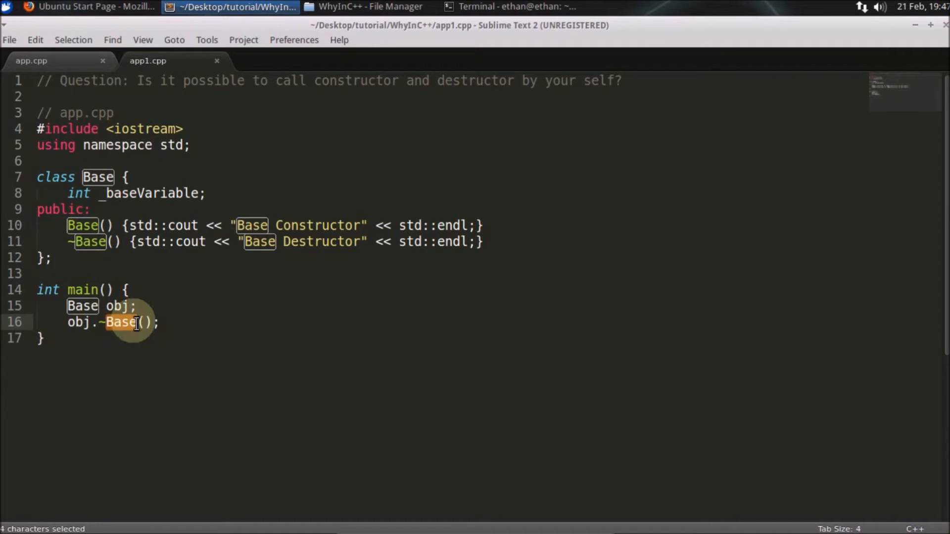
mouse_move(161, 322)
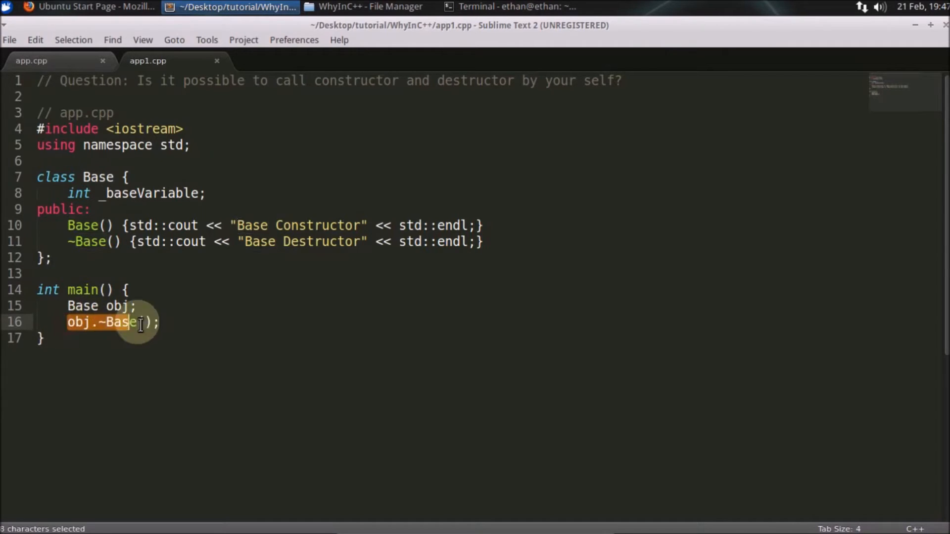
click(173, 322)
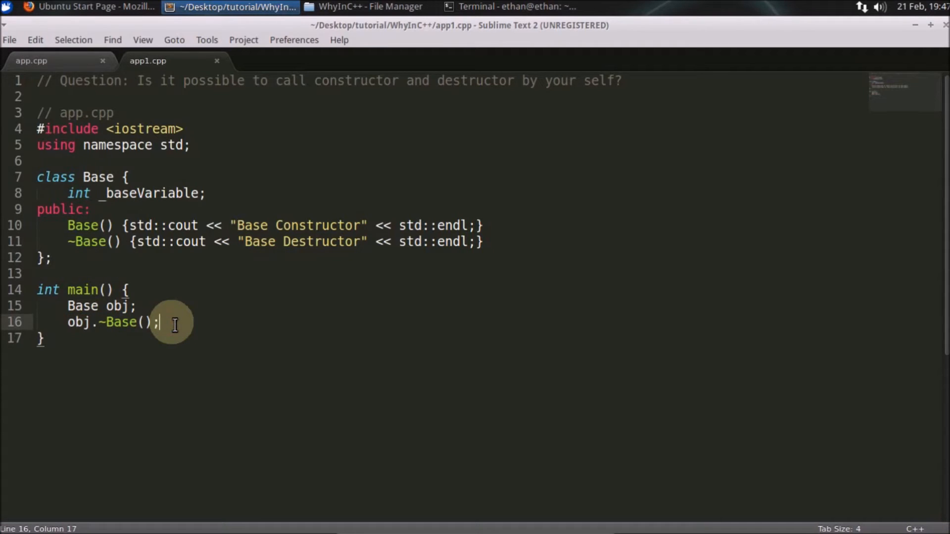
drag(156, 321, 67, 322)
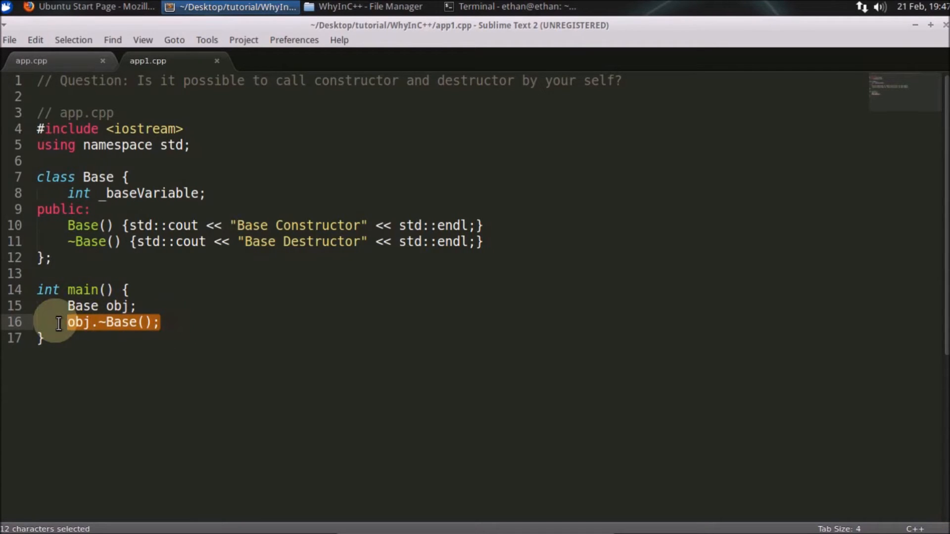
key(ctrl+s)
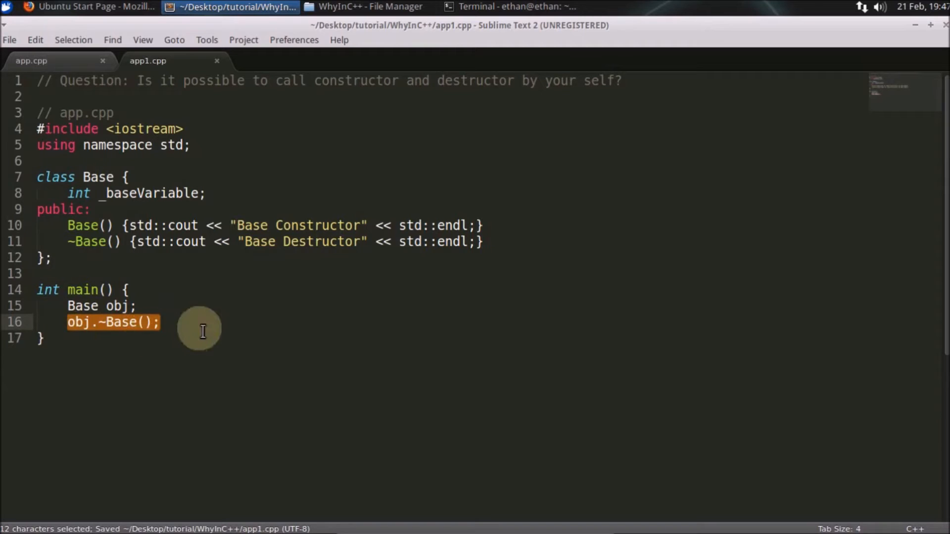
click(160, 322)
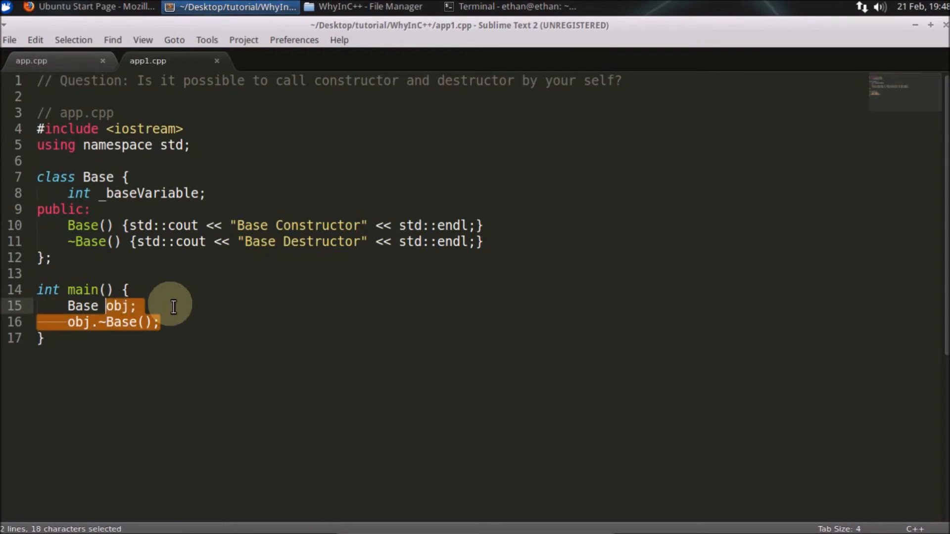
Replace main's statements with a single temporary Base() call.
key(Delete)
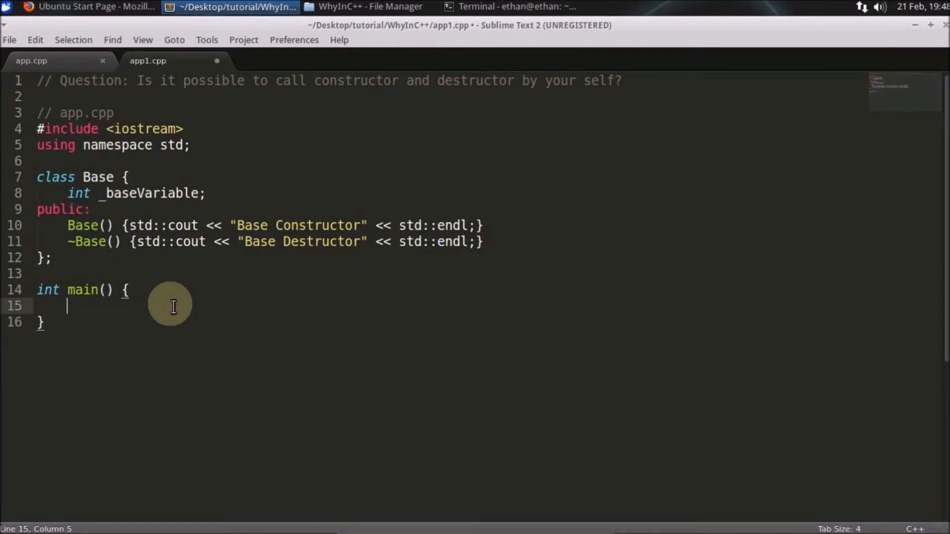
text(Base())
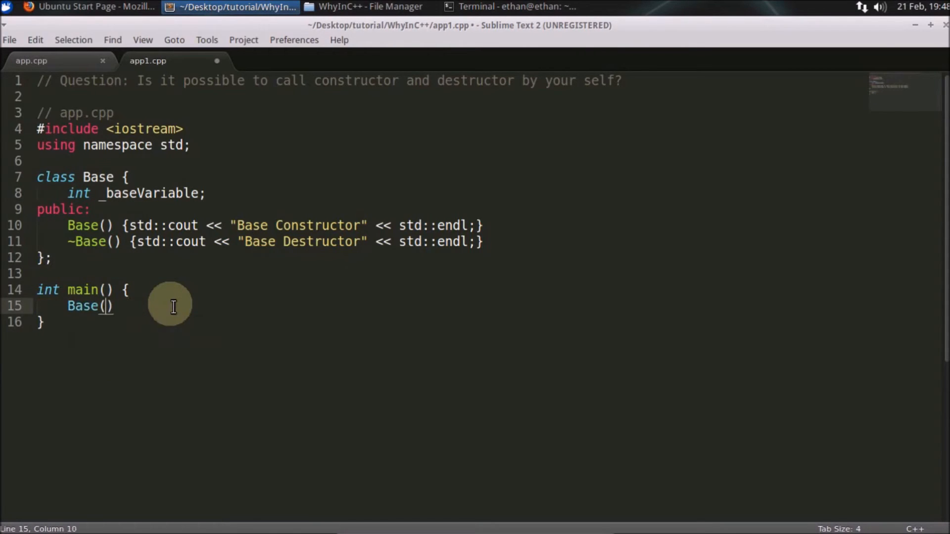
double_click(83, 305)
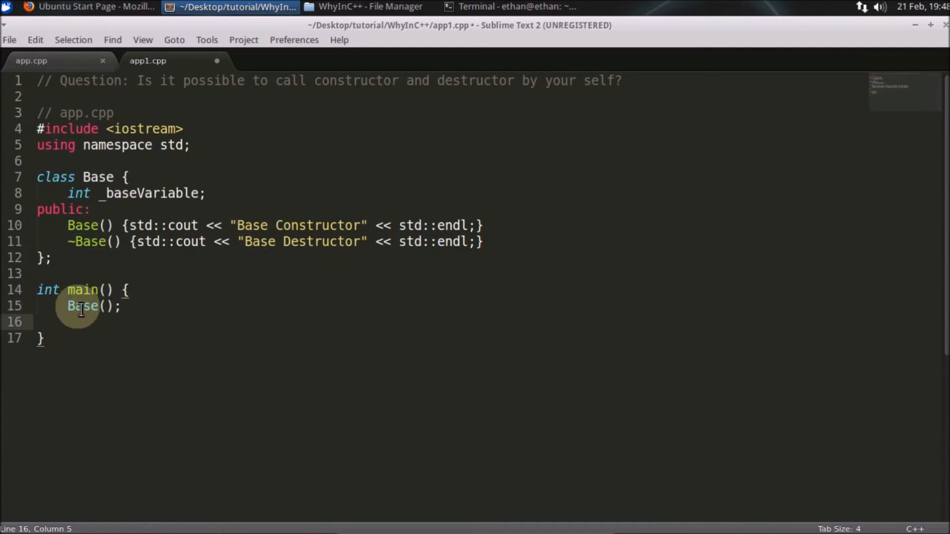
double_click(83, 305)
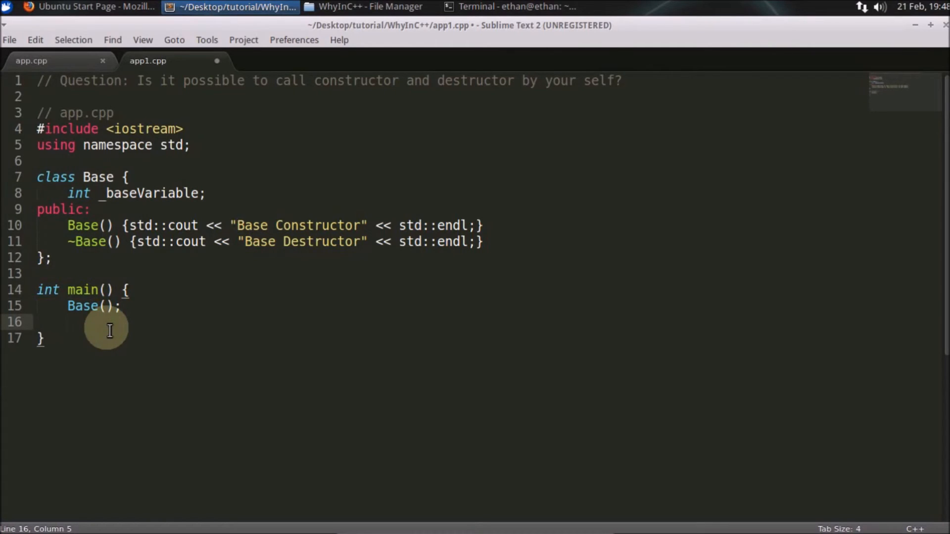
Add std::cout << "somthing" << std::endl; below it and close main's brace.
text(std::c)
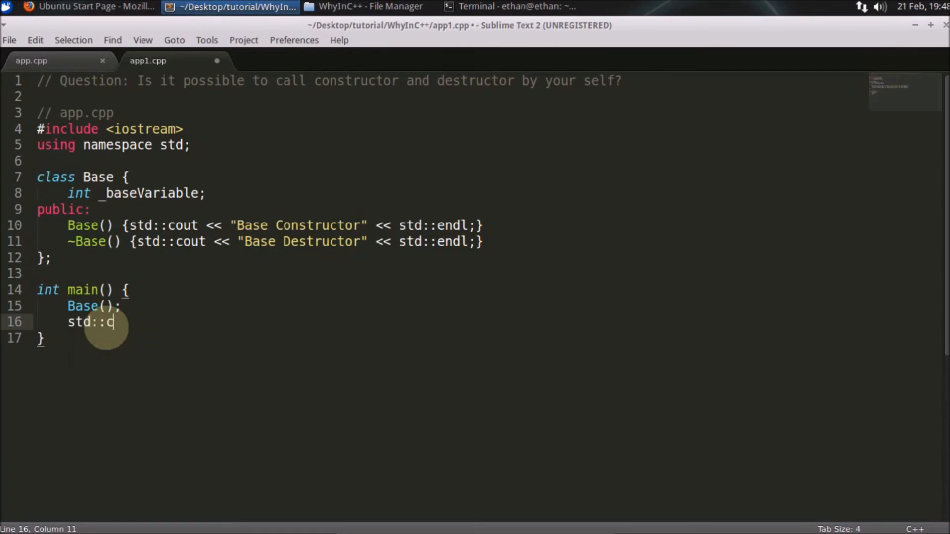
text(out << "somth)
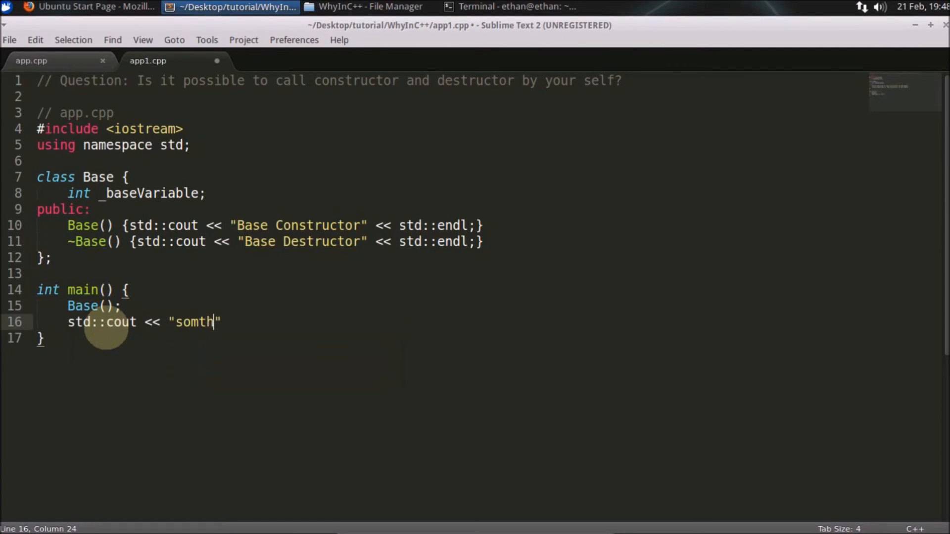
text(ing)
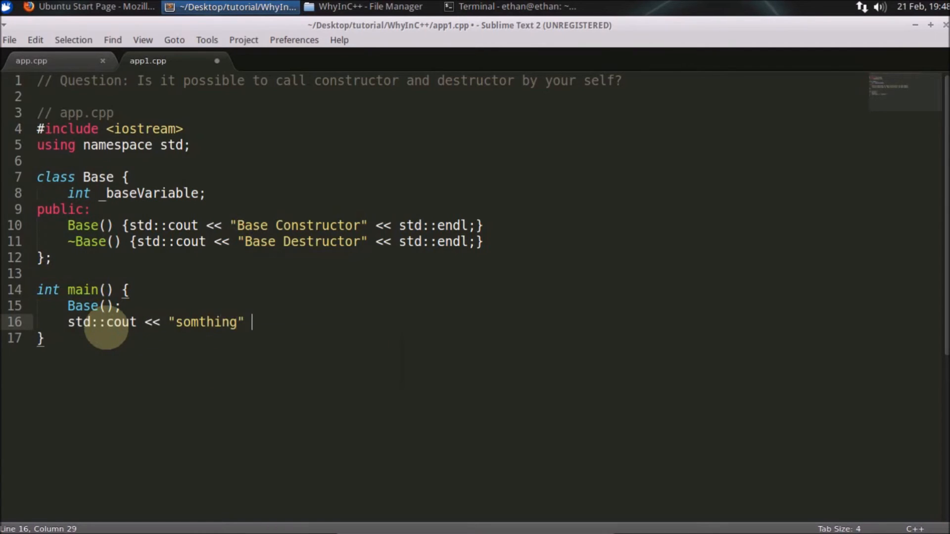
text(<< std::endl;)
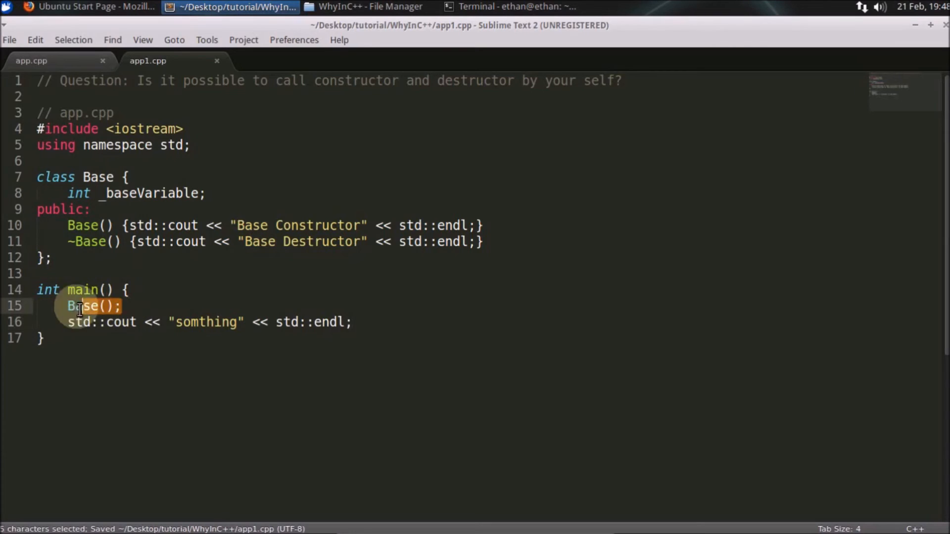
click(40, 338)
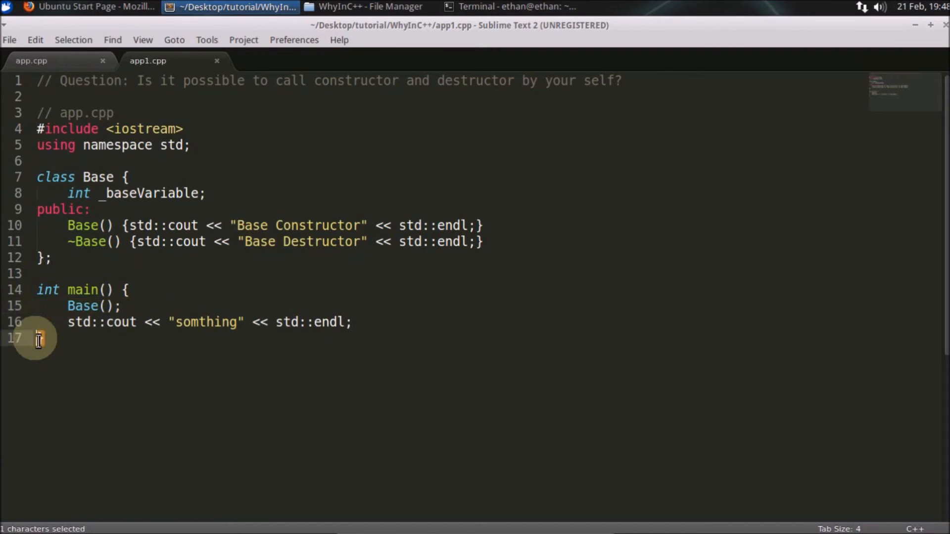
text(})
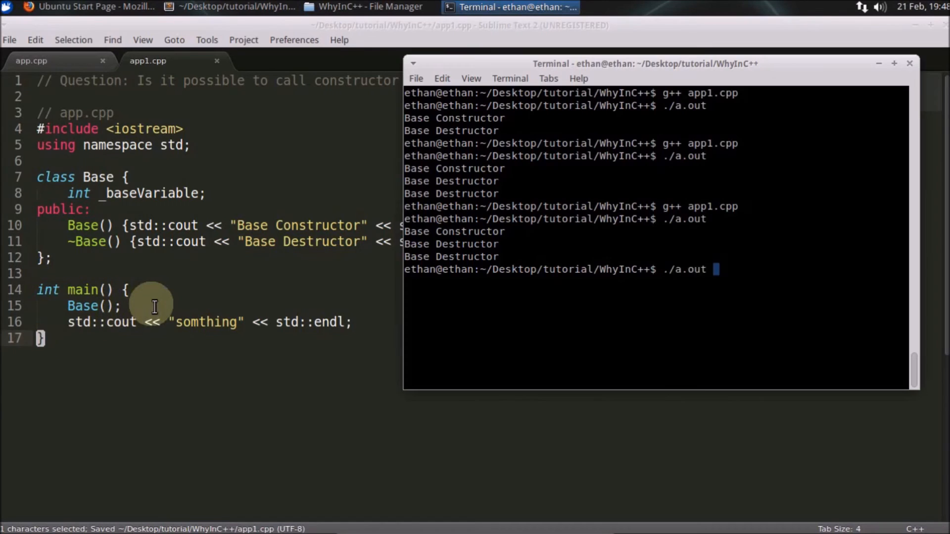
Run the rebuilt program, showing Base Constructor and Base Destructor before somthing.
key(Return)
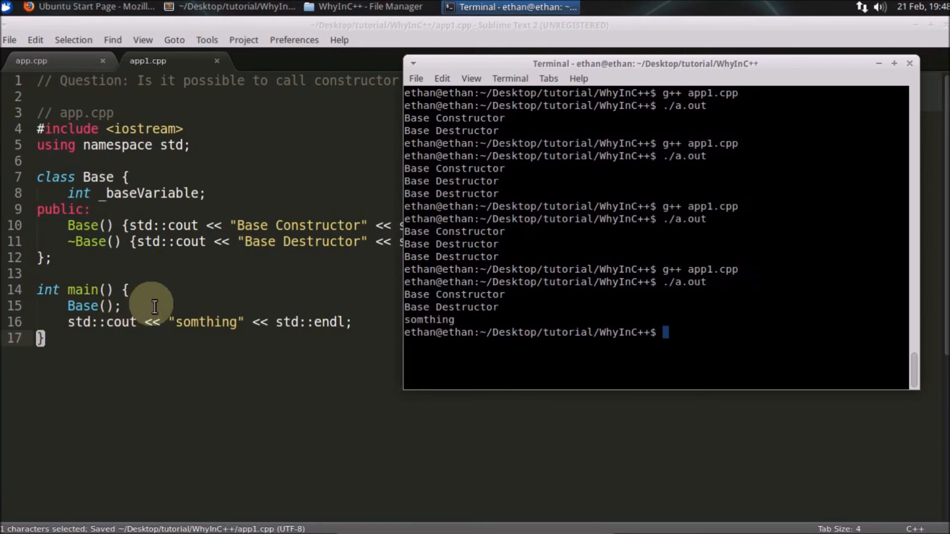
mouse_move(509, 307)
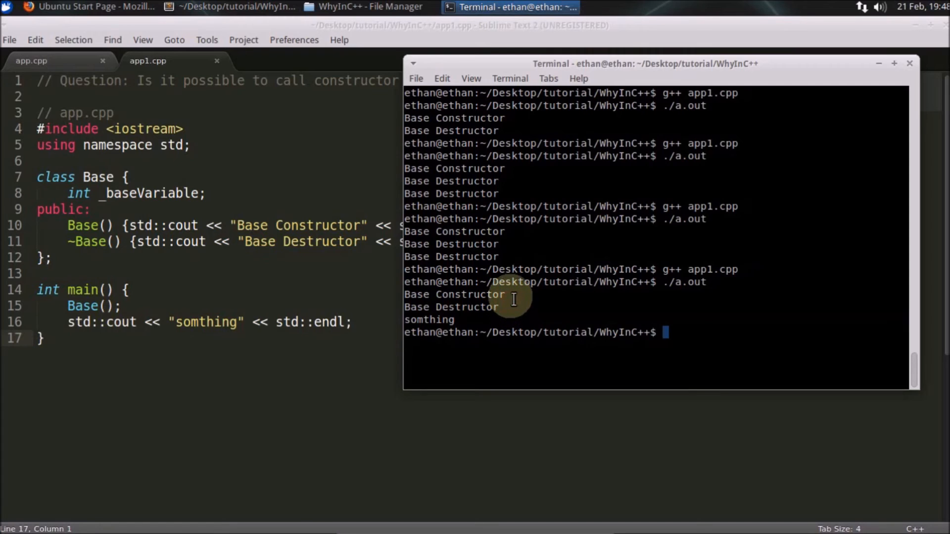
click(235, 7)
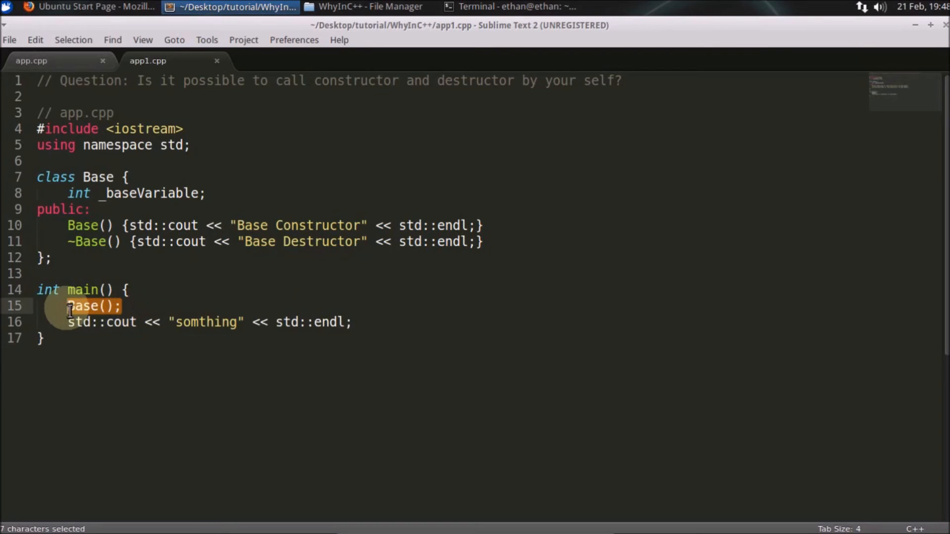
Change Base(); to the named declaration Base obj; before the somthing print.
key(Delete)
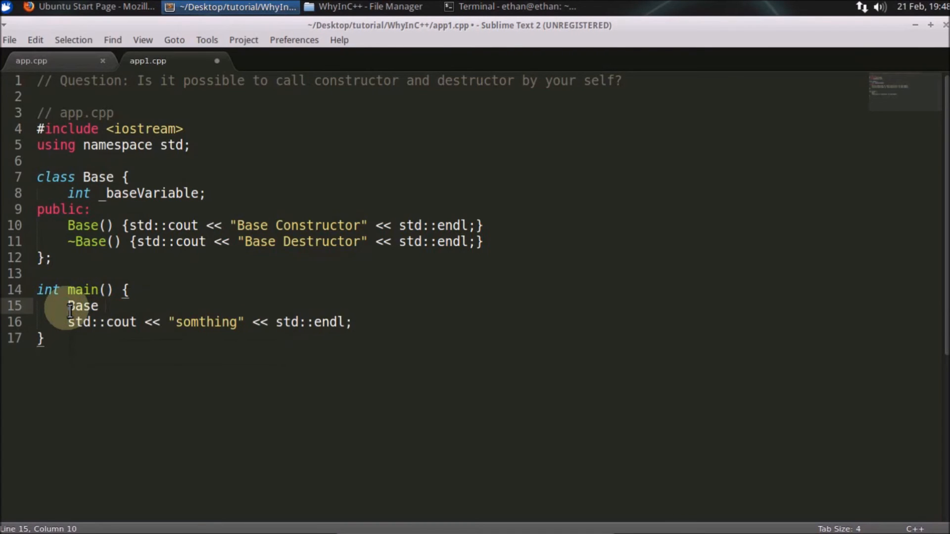
text(obj;)
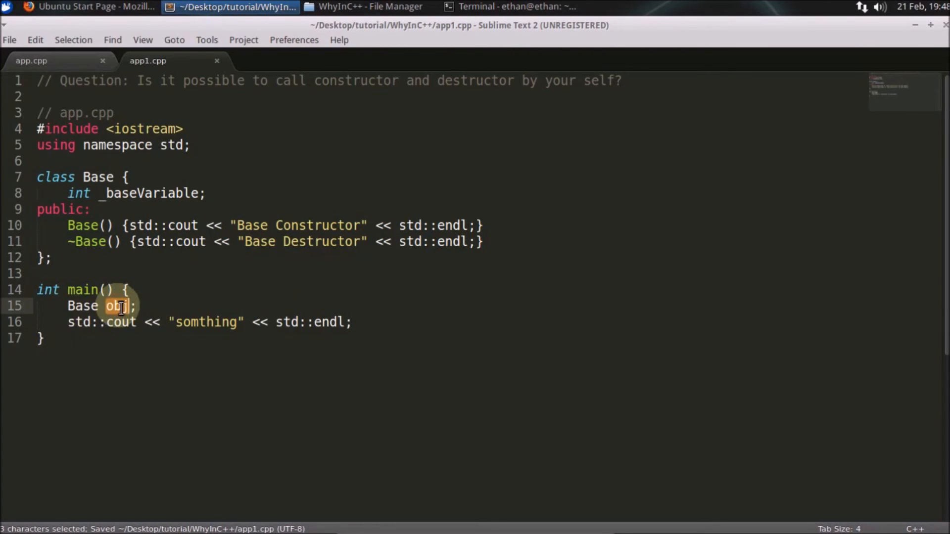
double_click(205, 322)
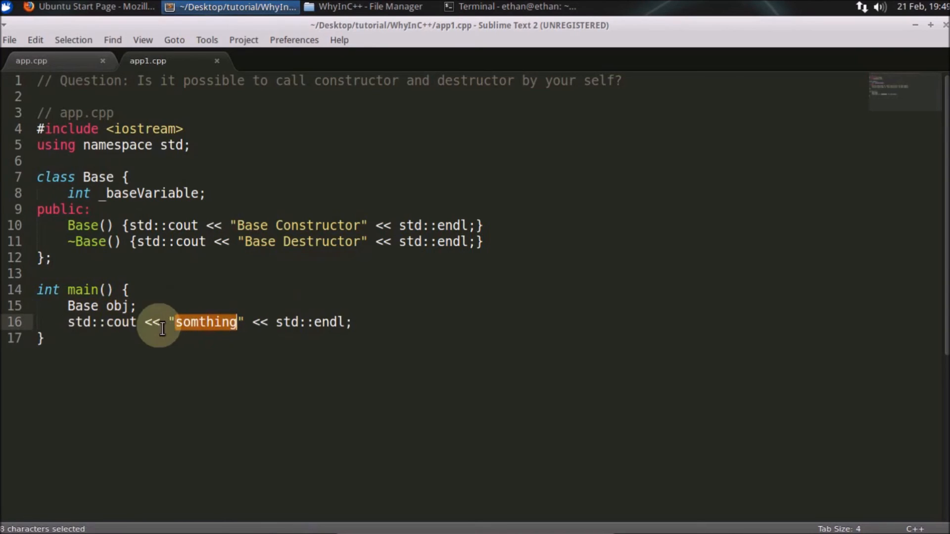
click(42, 337)
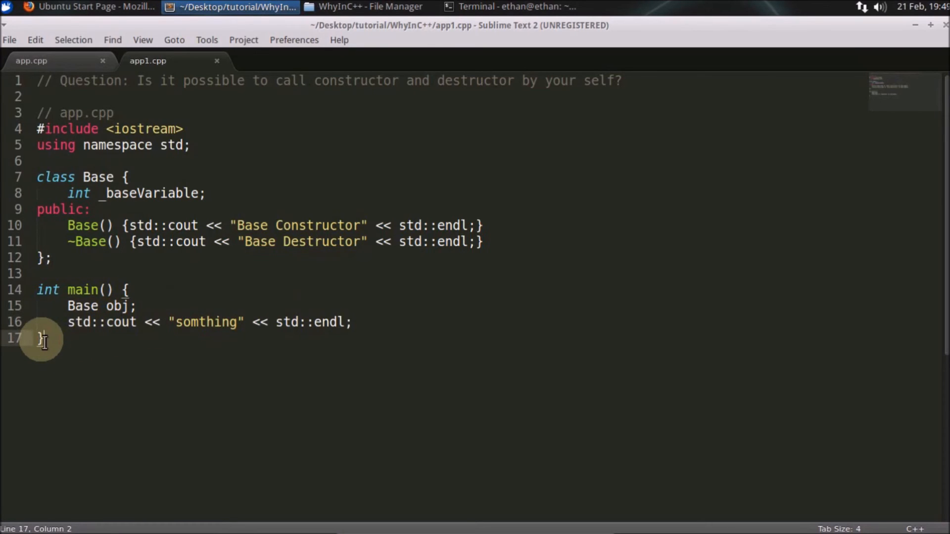
click(515, 6)
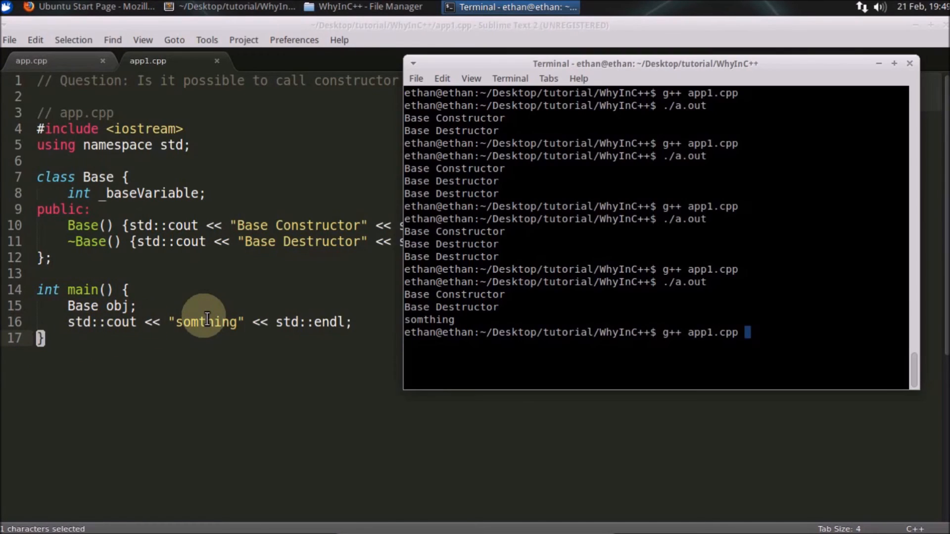
Compile and run the Base obj version, then rerun after reverting to Base();.
key(Return)
text(./a.out)
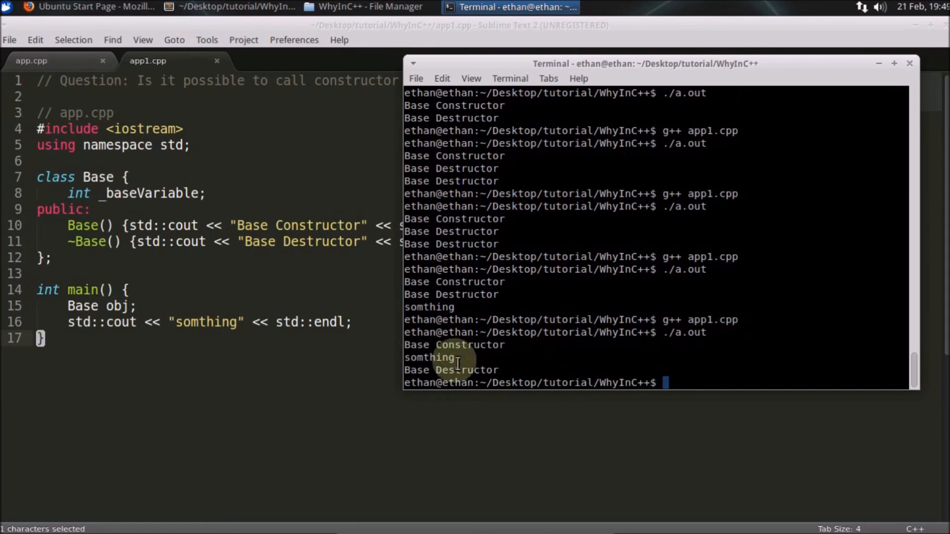
mouse_move(516, 373)
text(())
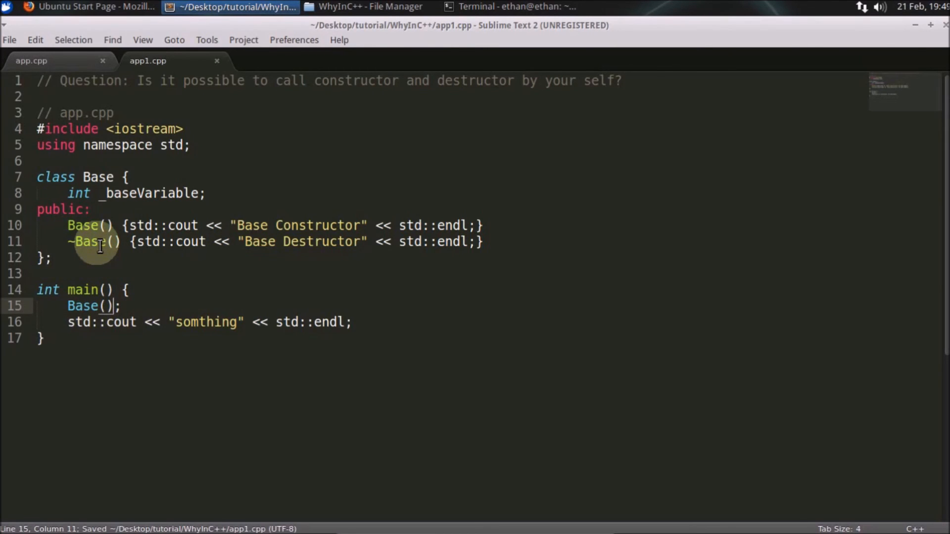
click(515, 7)
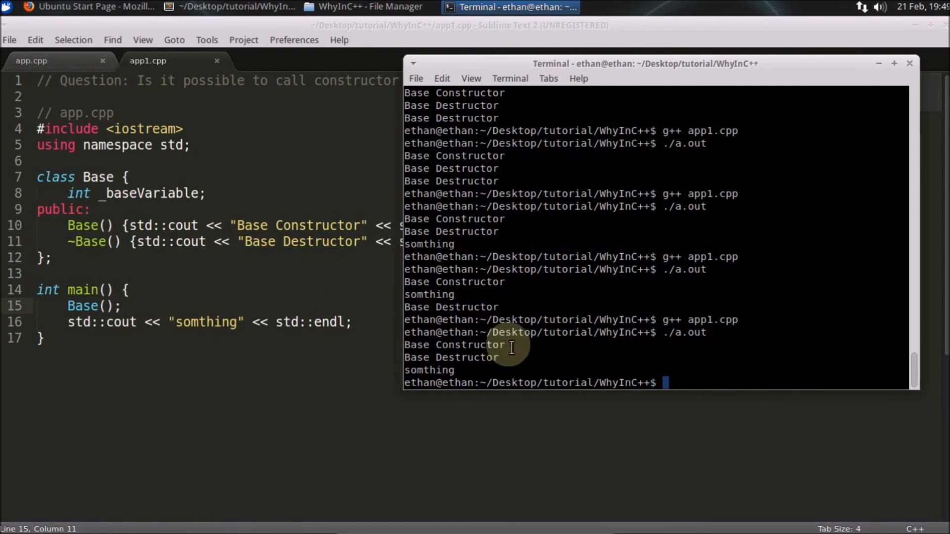
mouse_move(273, 301)
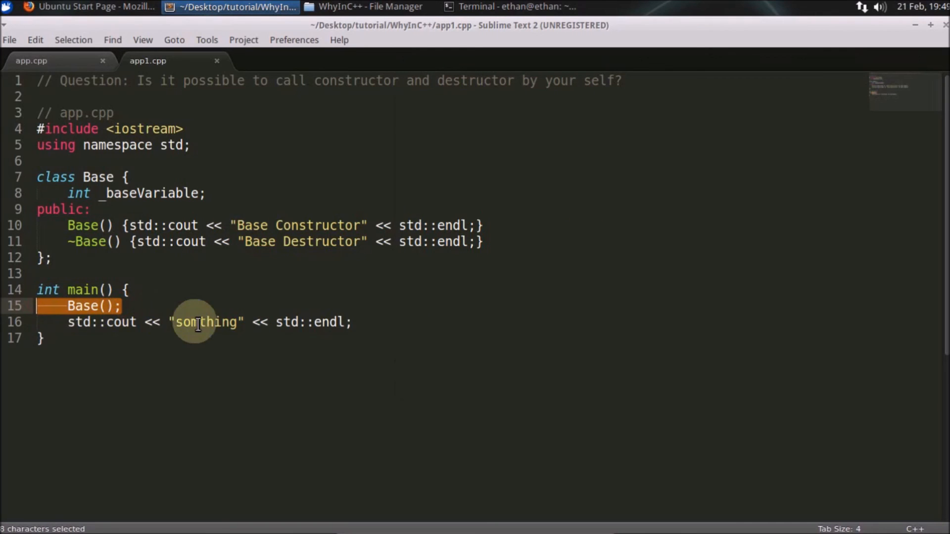
Select and delete the std::cout "somthing" line on line 16.
click(512, 6)
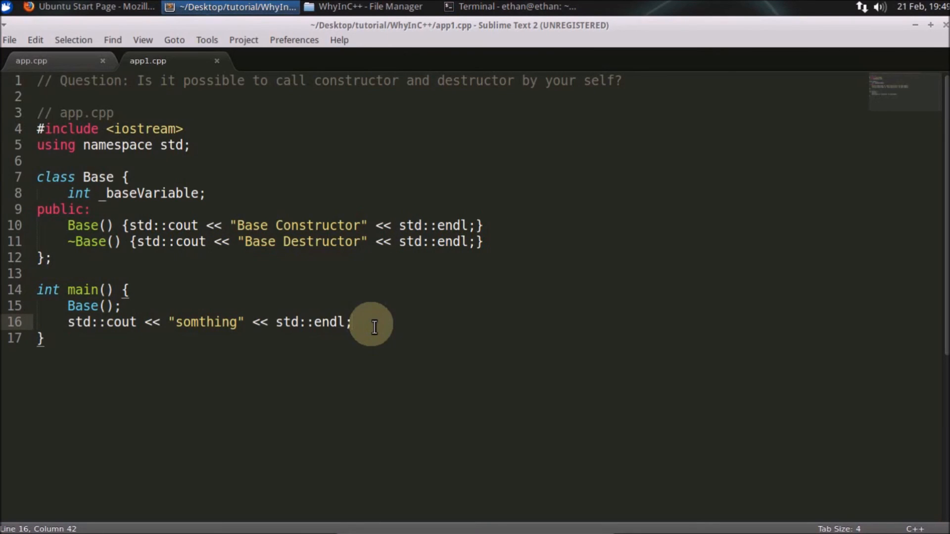
triple_click(205, 322)
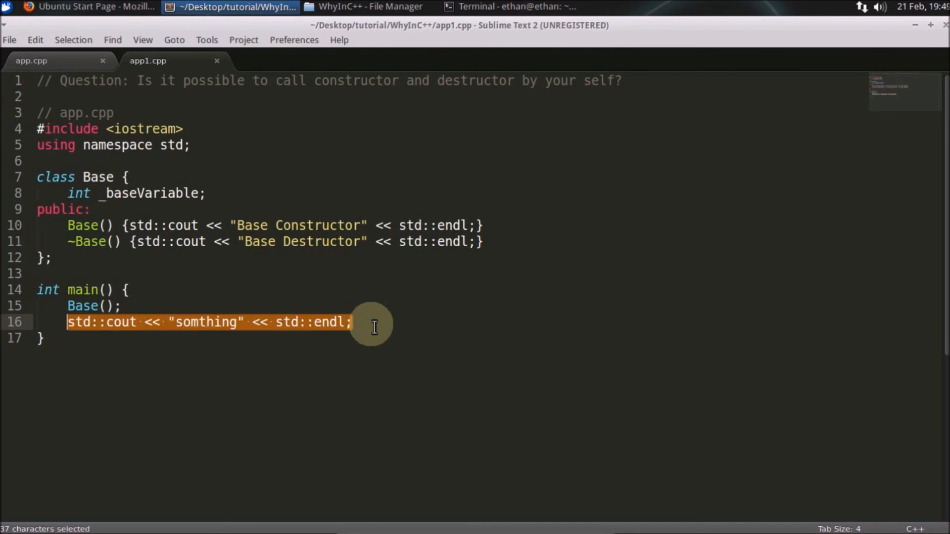
key(Delete)
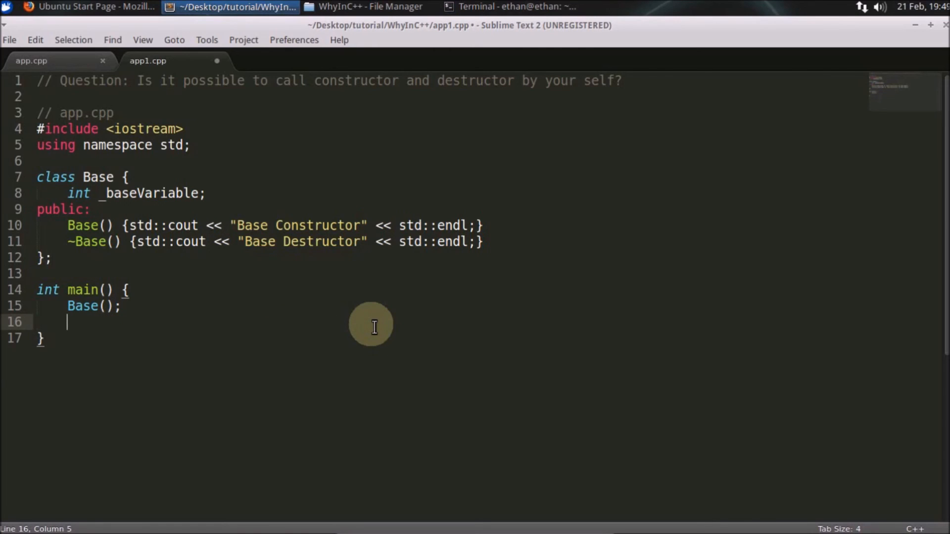